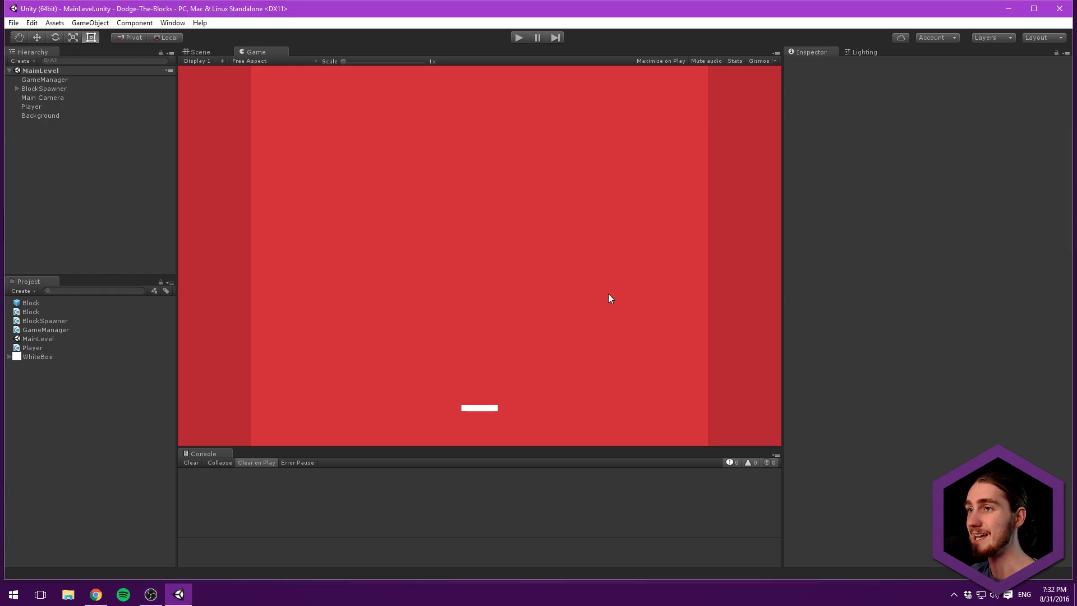
pyautogui.moveTo(478, 125)
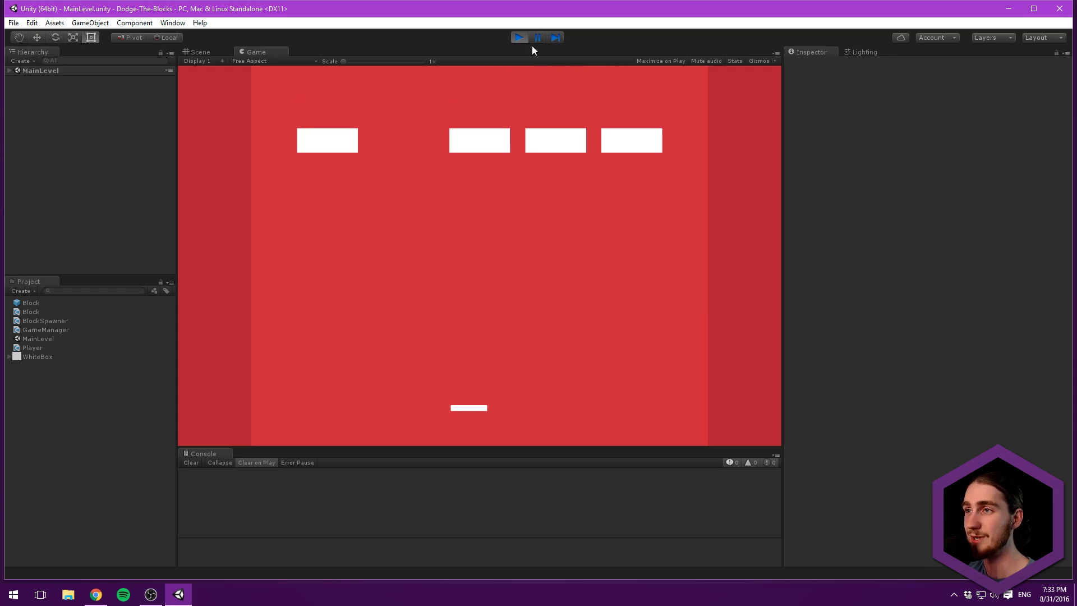
pyautogui.click(518, 37)
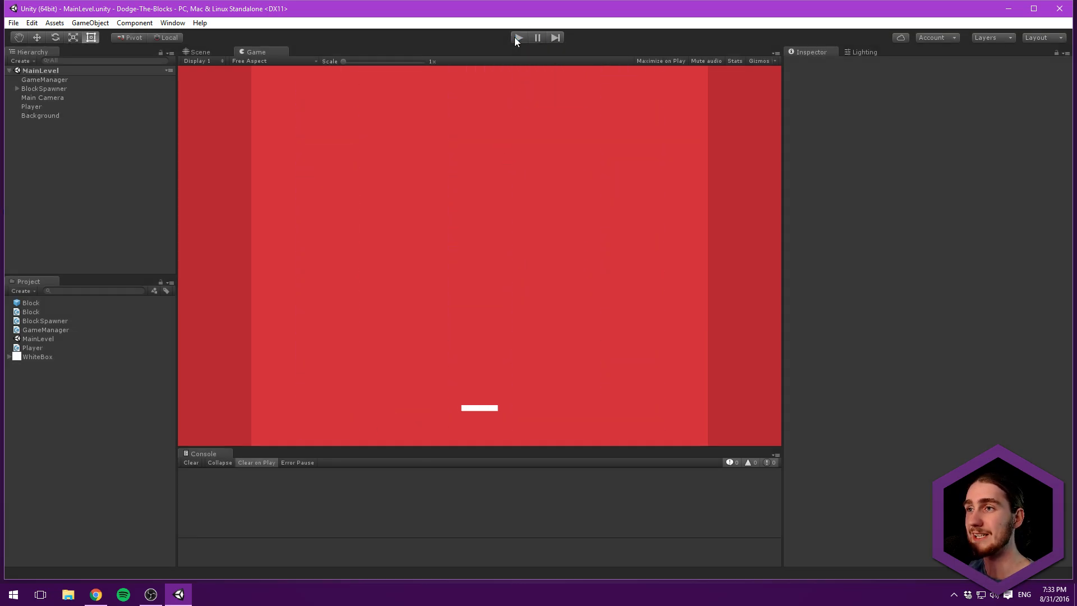